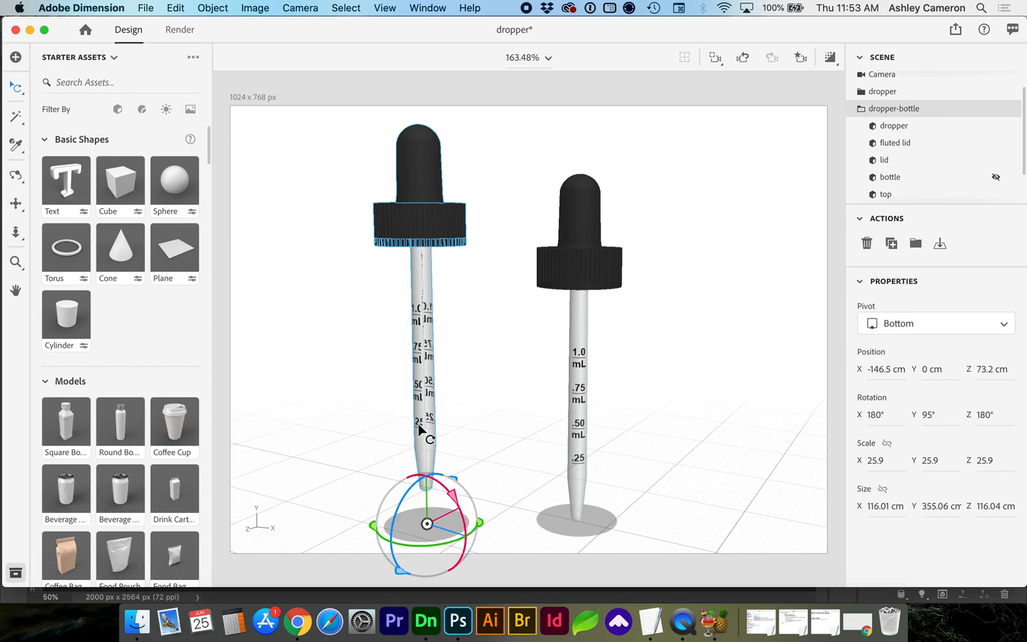
mouse_move(422, 361)
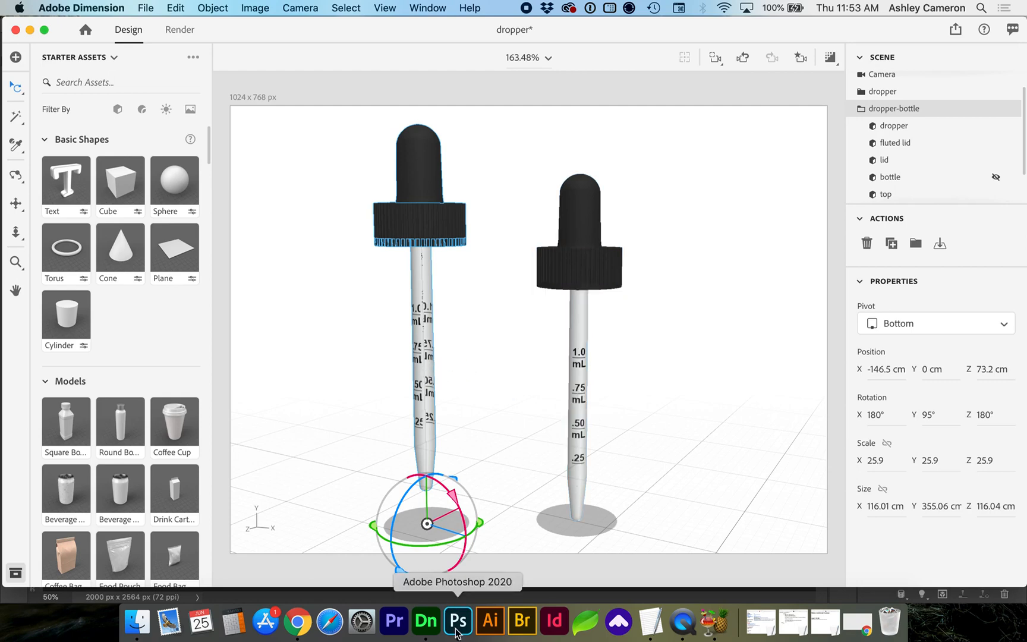
In Photoshop, select the dropper's five materials and inspect, then dismiss, the Base Color texture menu
left_click(457, 620)
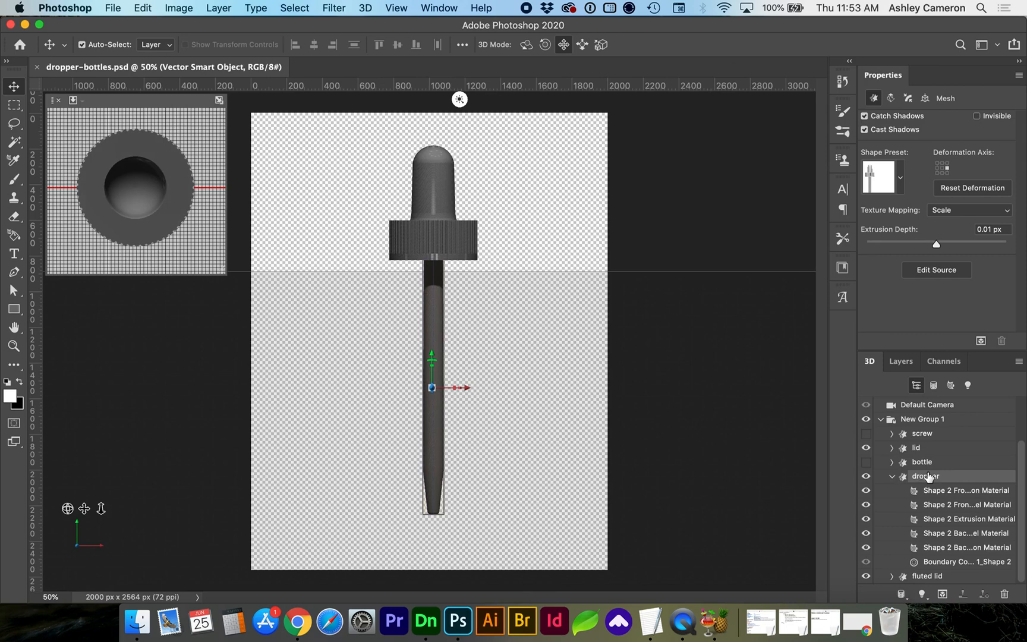
left_click(965, 490)
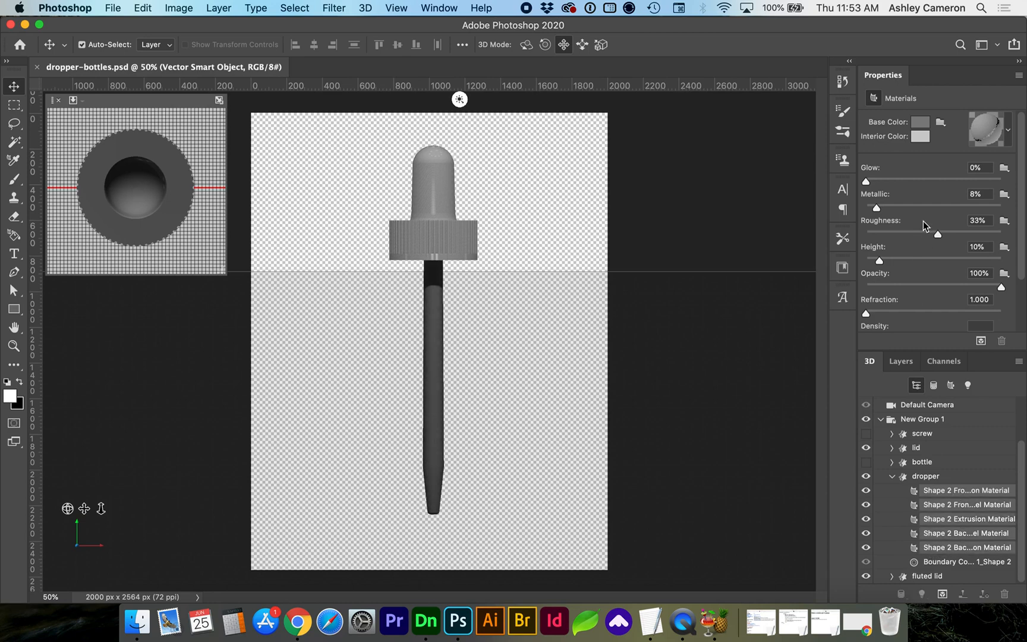
left_click(942, 122)
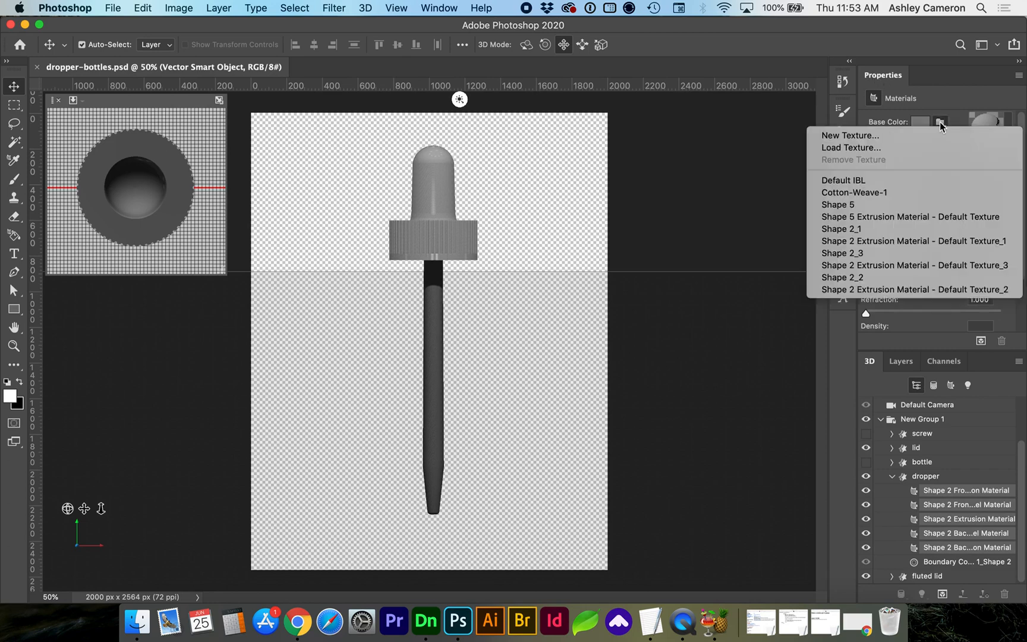
mouse_move(863, 147)
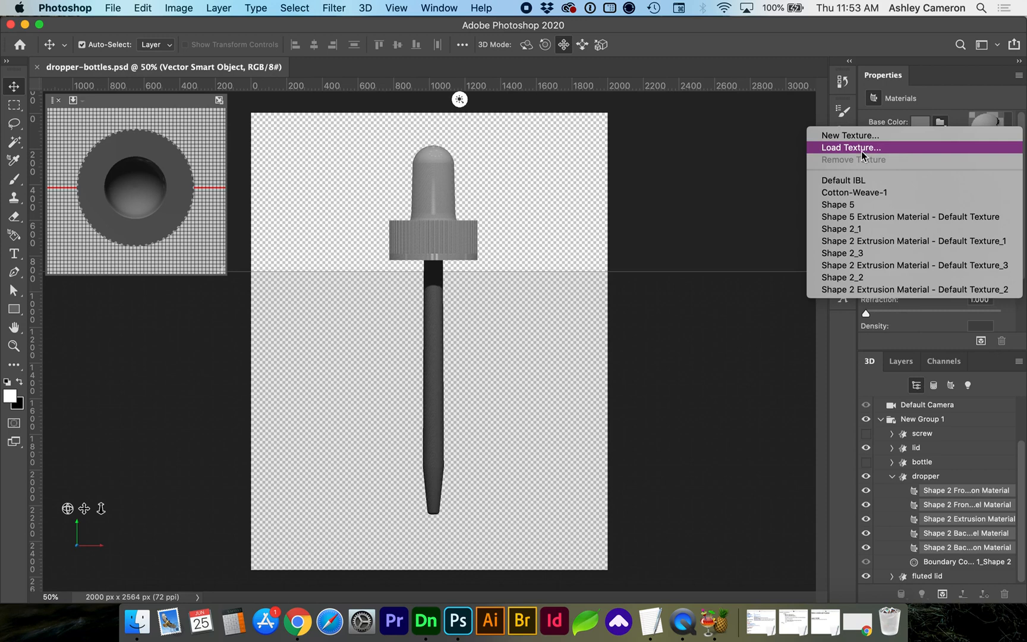
mouse_move(855, 166)
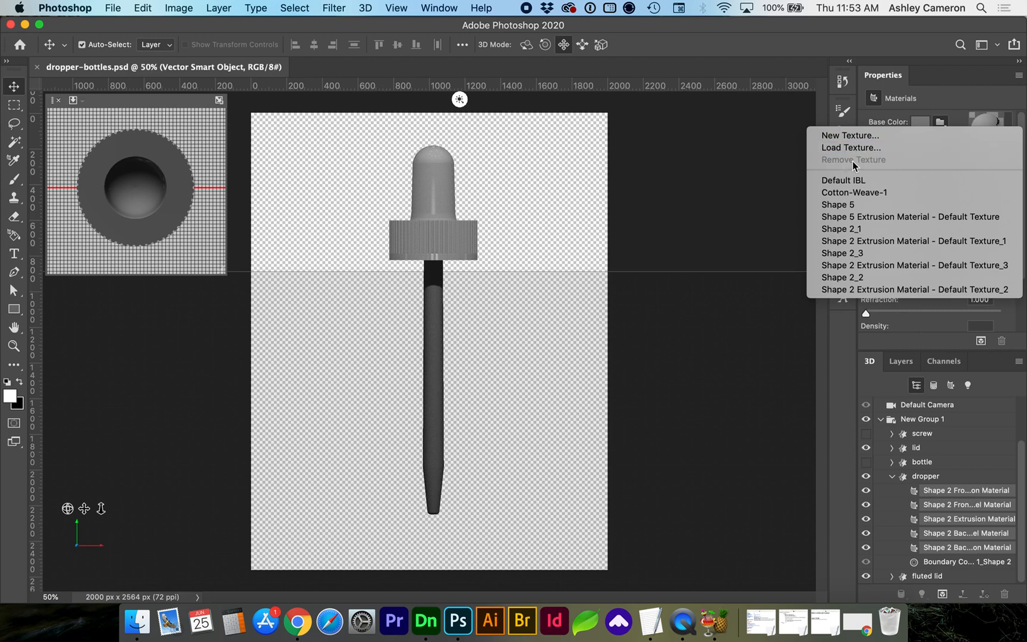
mouse_move(958, 120)
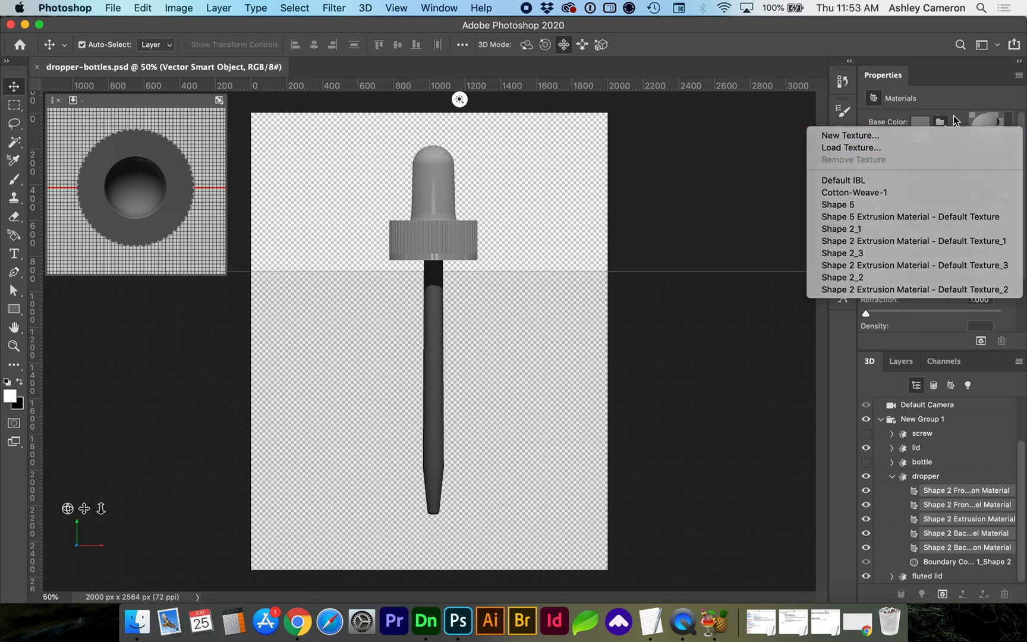
left_click(939, 122)
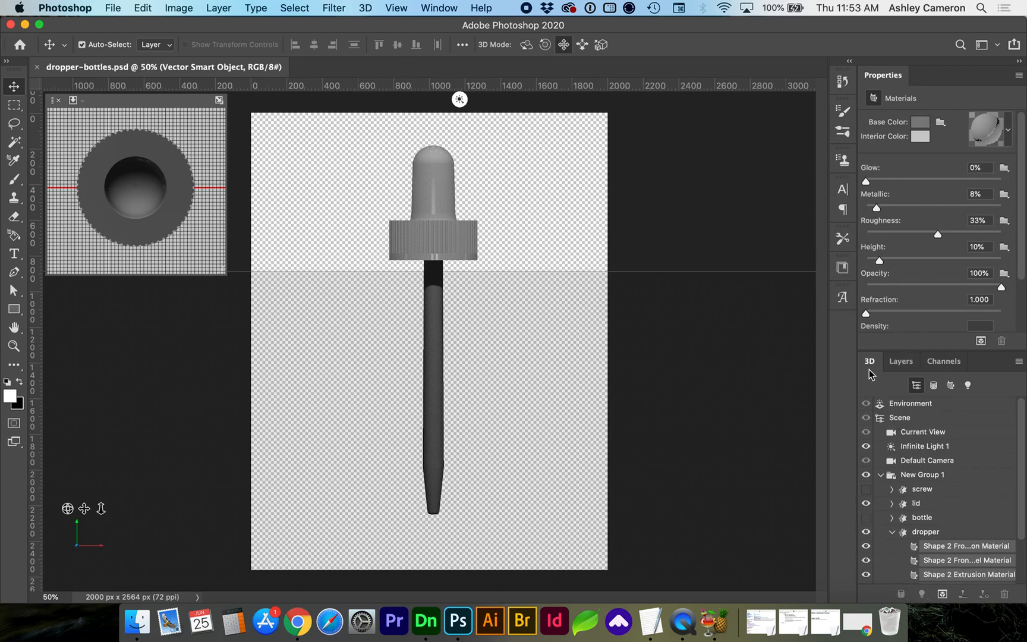
Select Scene in the 3D panel and show its position coordinates
left_click(900, 417)
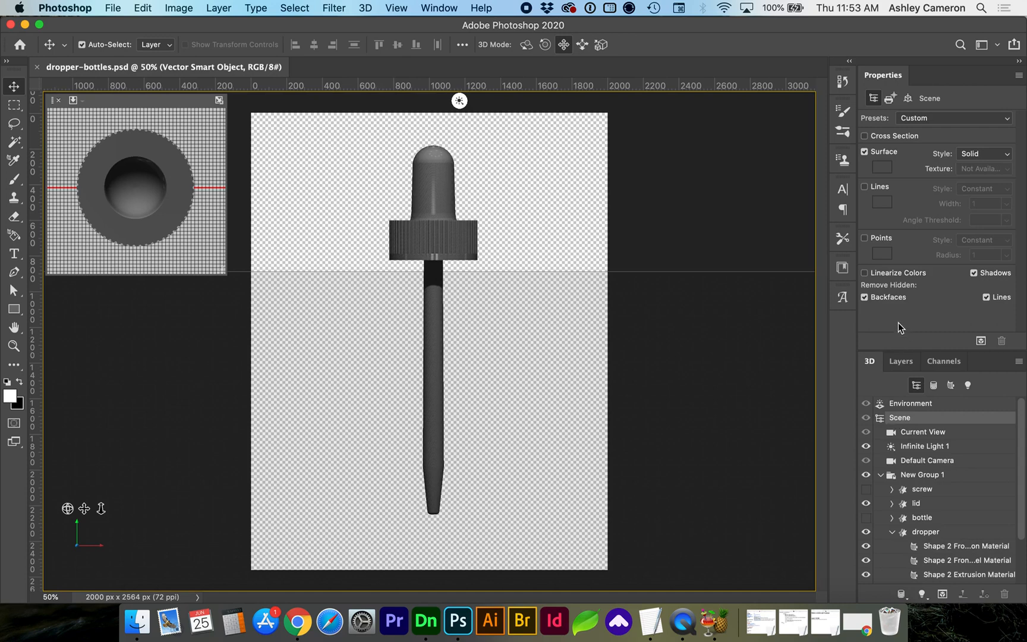
left_click(865, 297)
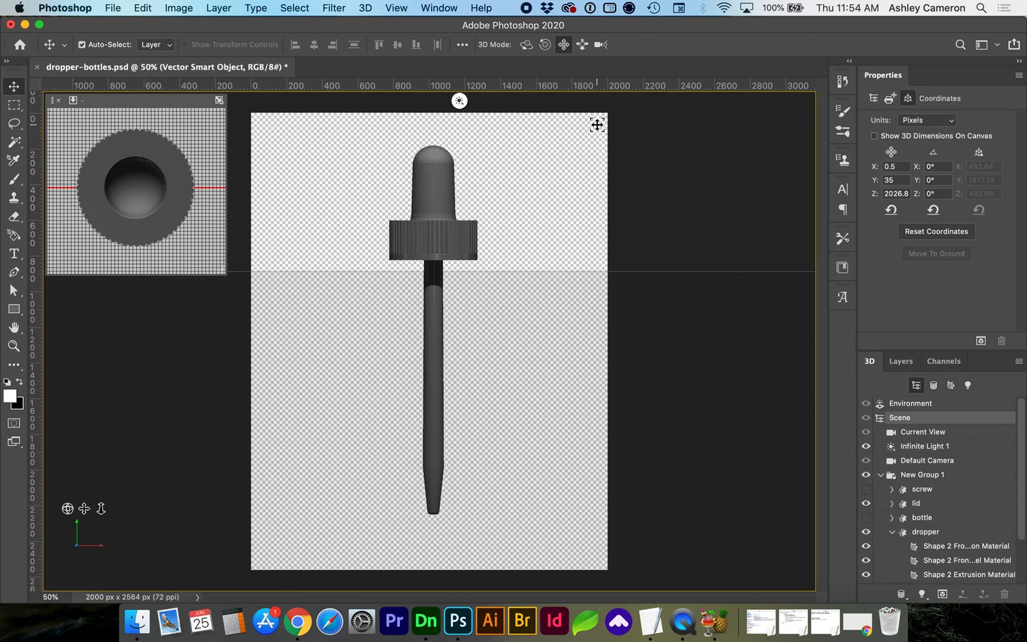
left_click(901, 361)
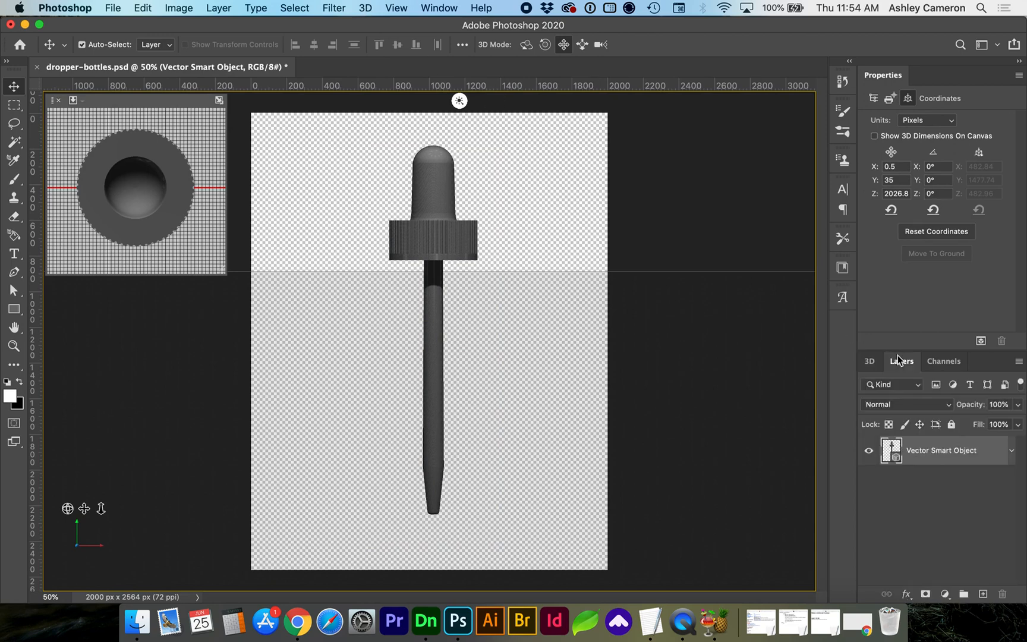
left_click(365, 7)
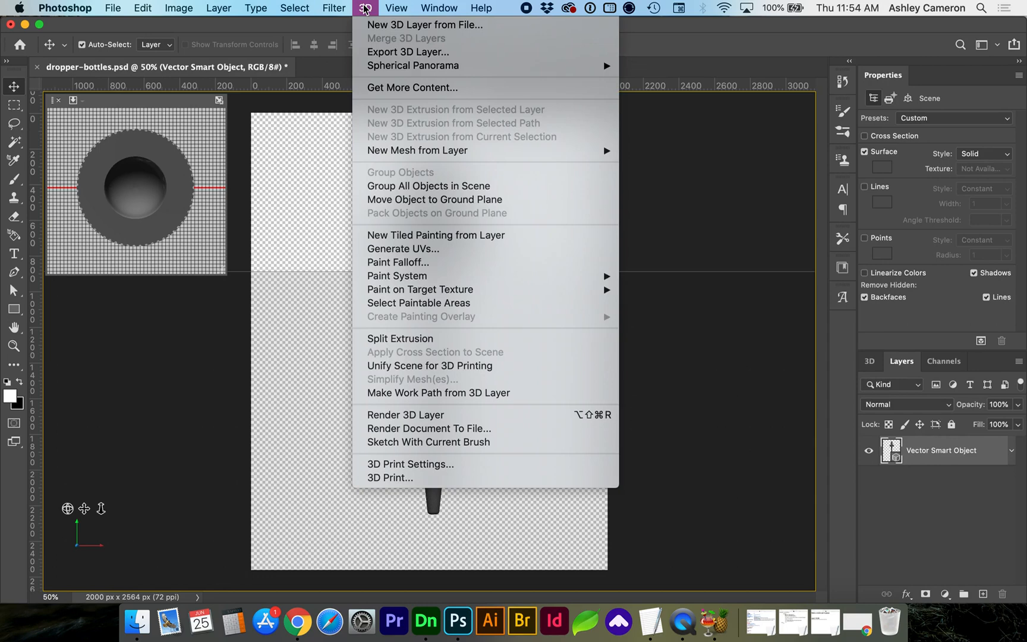
mouse_move(408, 52)
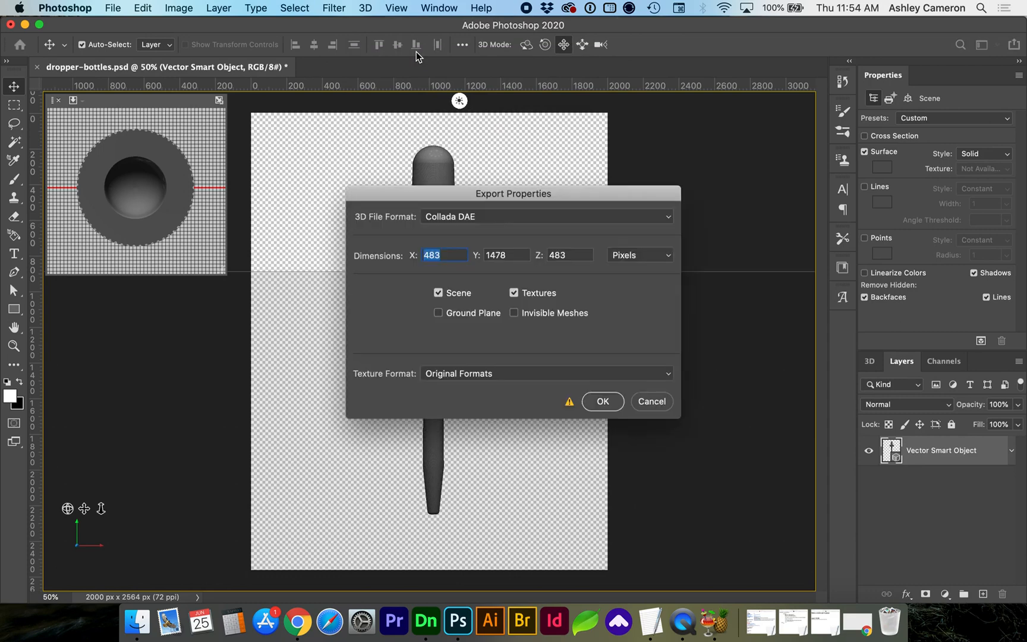
left_click(545, 217)
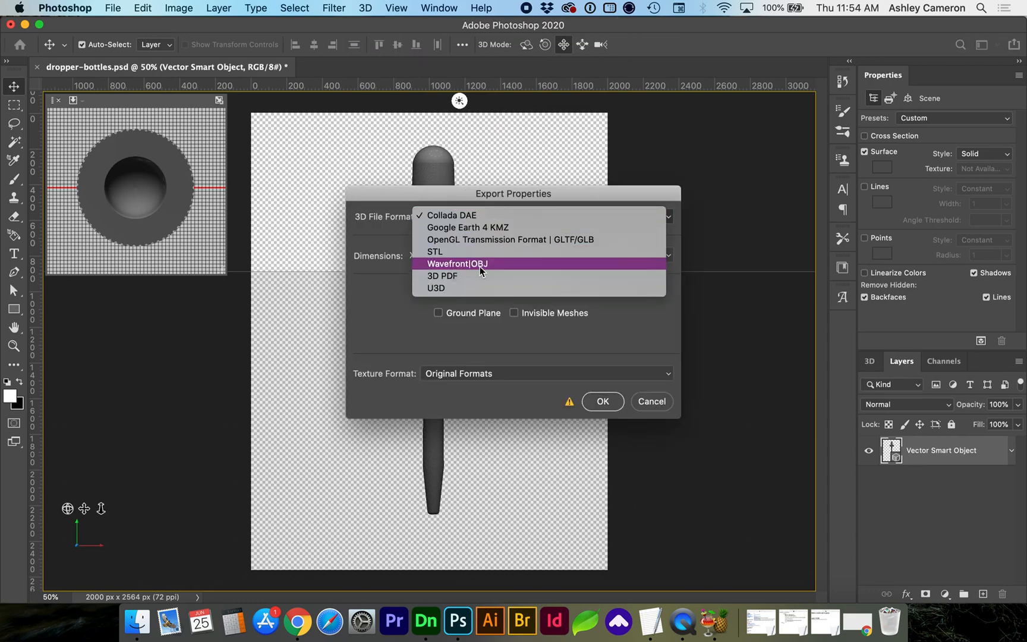
left_click(458, 264)
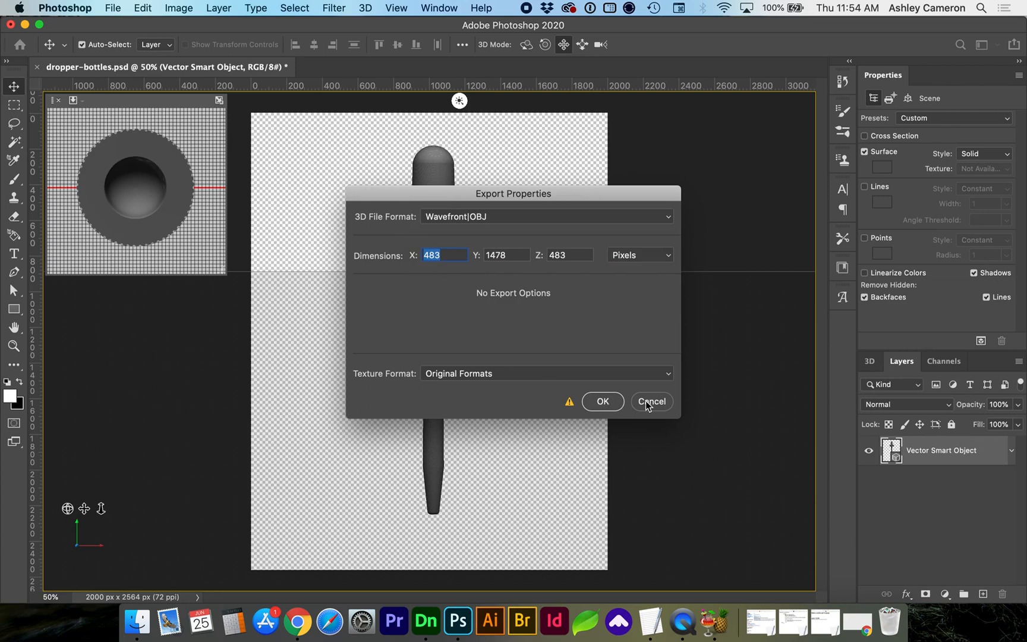
left_click(651, 402)
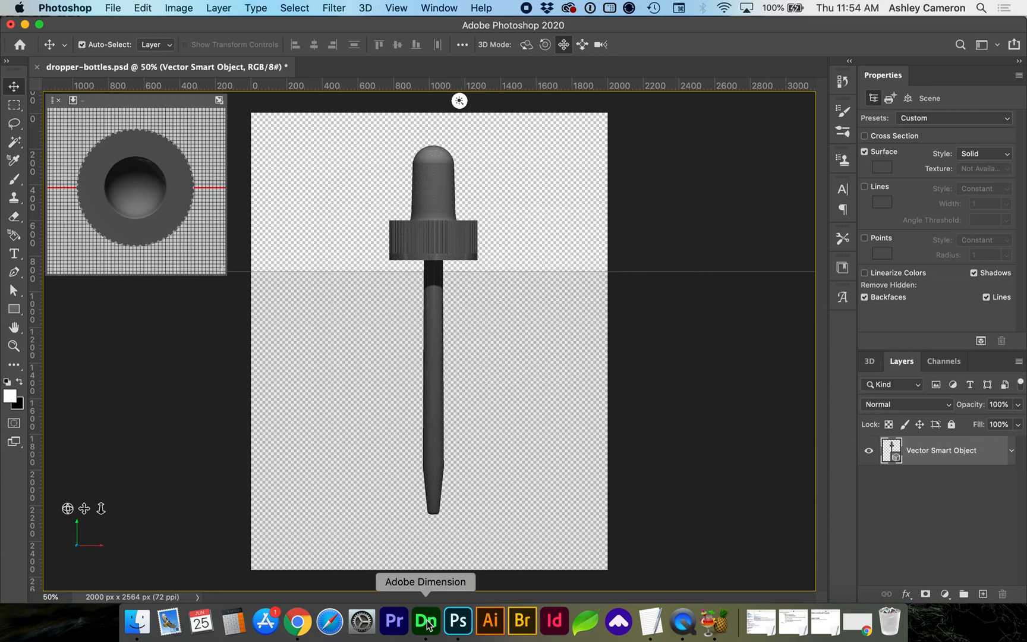
Back in Dimension, expand the dropper's parts, select the glass tube, and remove the old mL graphic
left_click(426, 620)
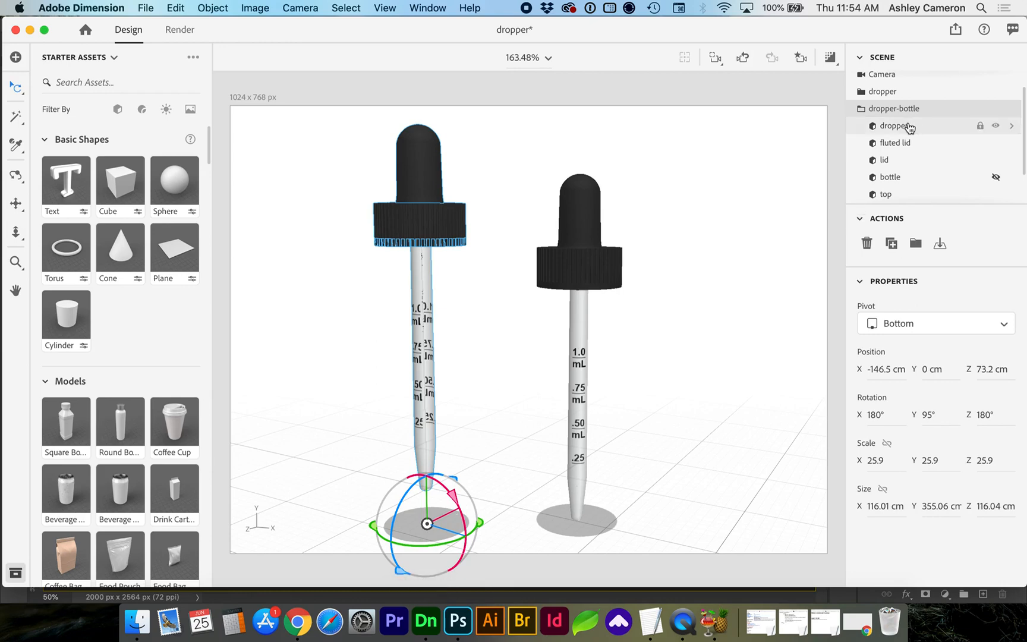
double_click(894, 125)
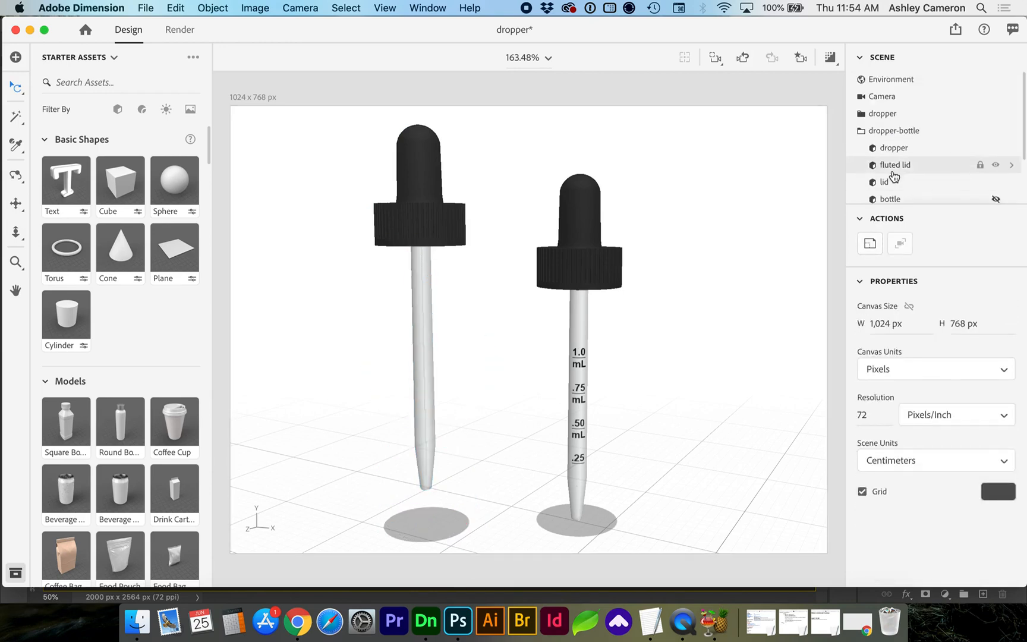
left_click(893, 148)
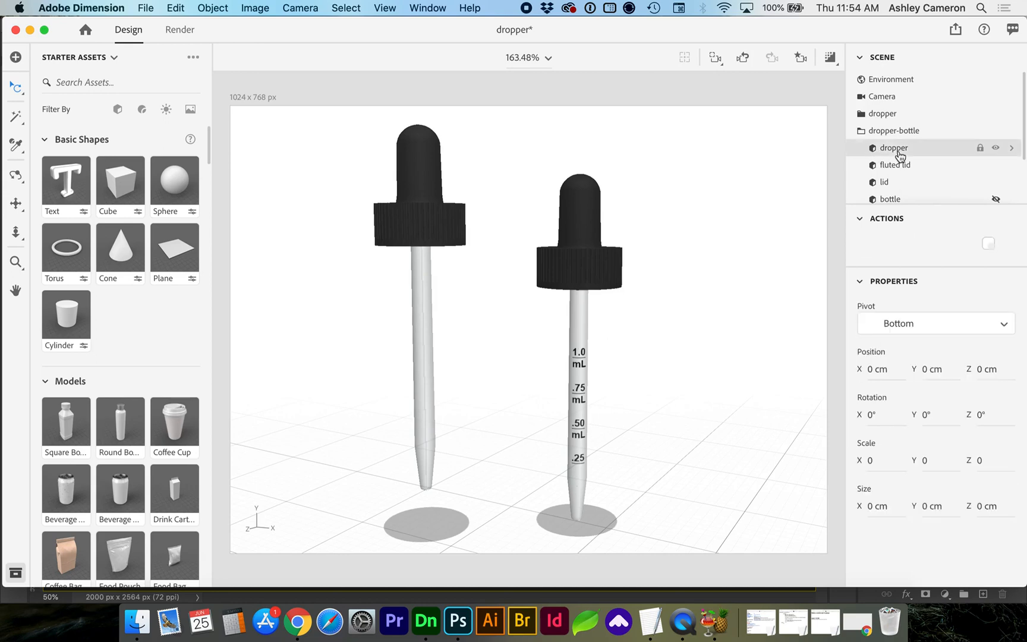
left_click(893, 148)
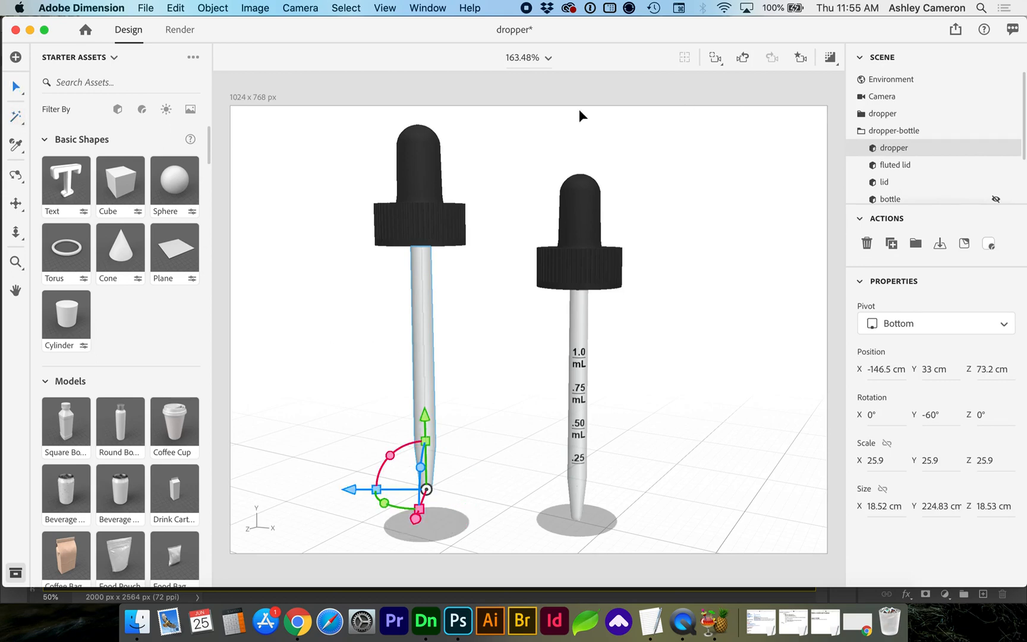
left_click(211, 7)
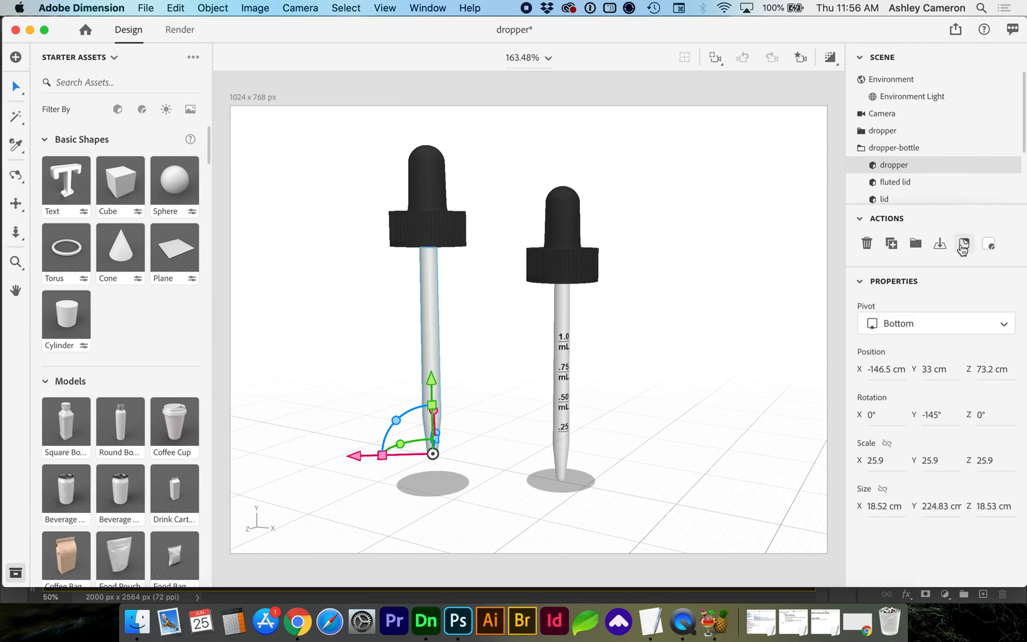
mouse_move(963, 243)
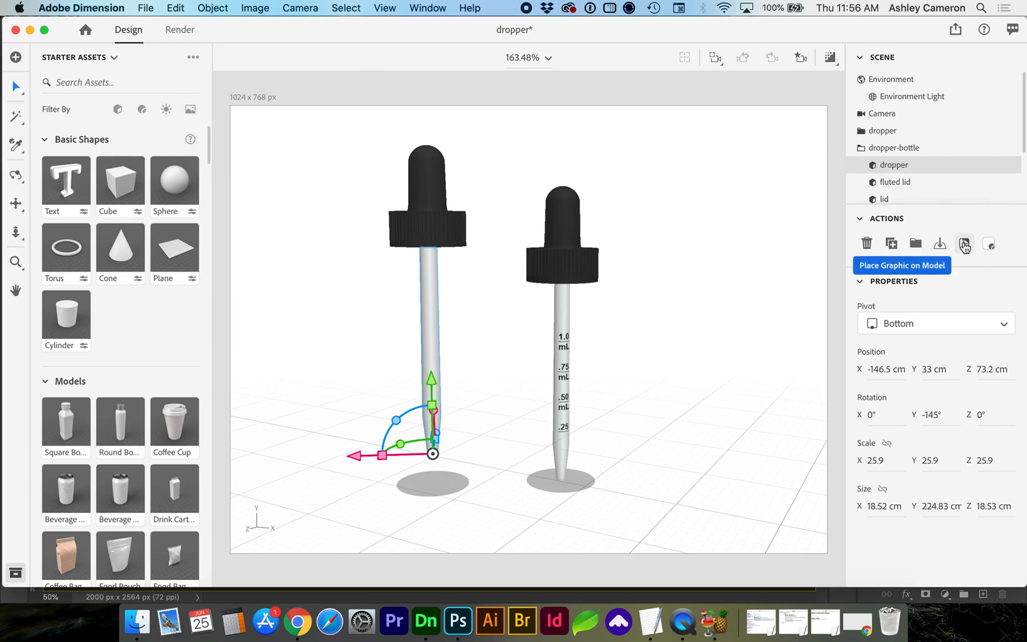
Place Graphic on Model for the tube, choosing dropper-bottle-mL.png
left_click(964, 243)
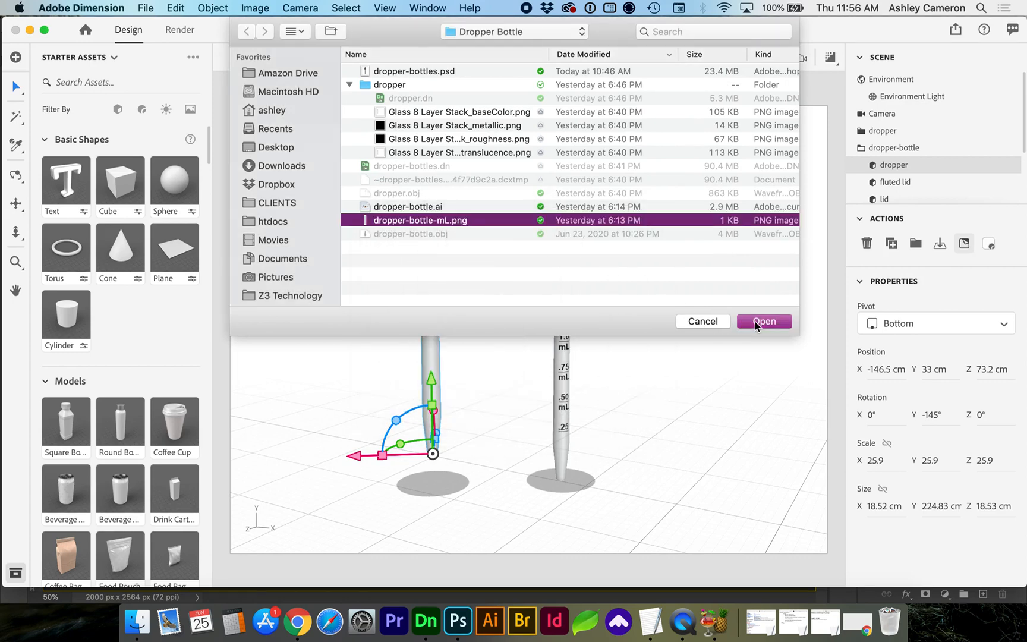
Open dropper-bottle-mL.png as a tube decal and exit graphic editing
left_click(764, 321)
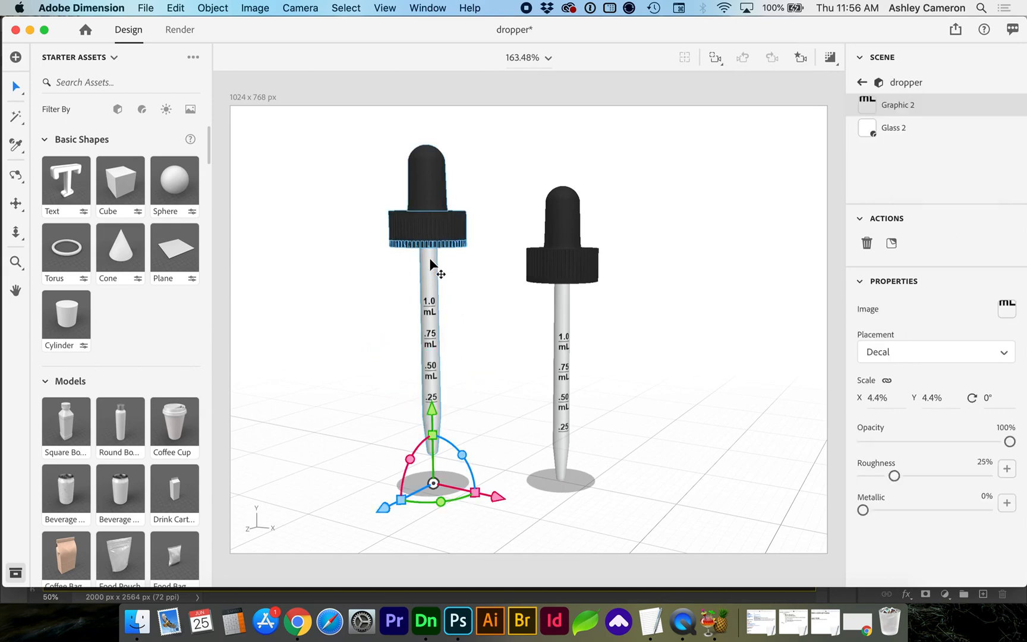
left_click(829, 57)
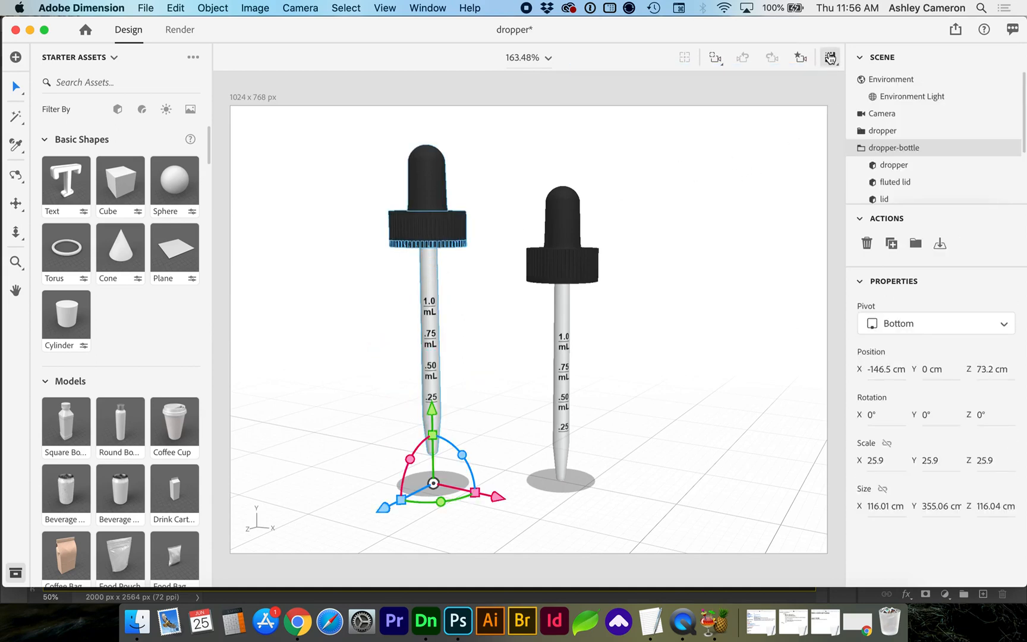